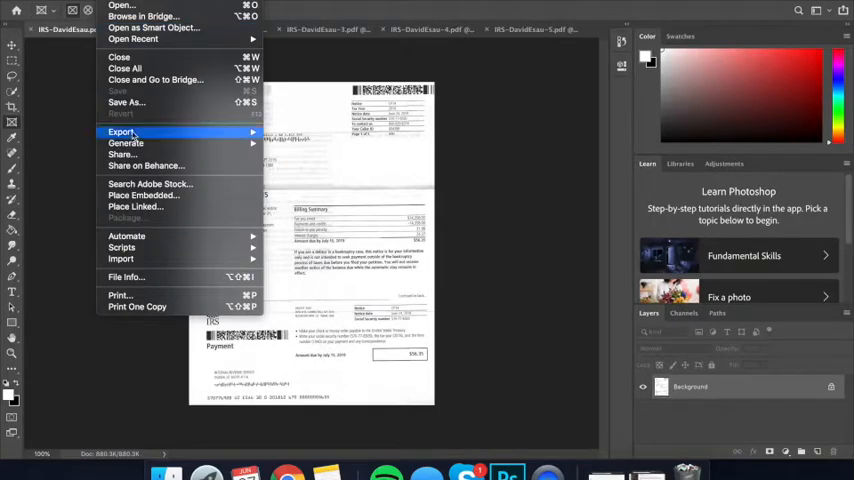
pyautogui.moveTo(140, 158)
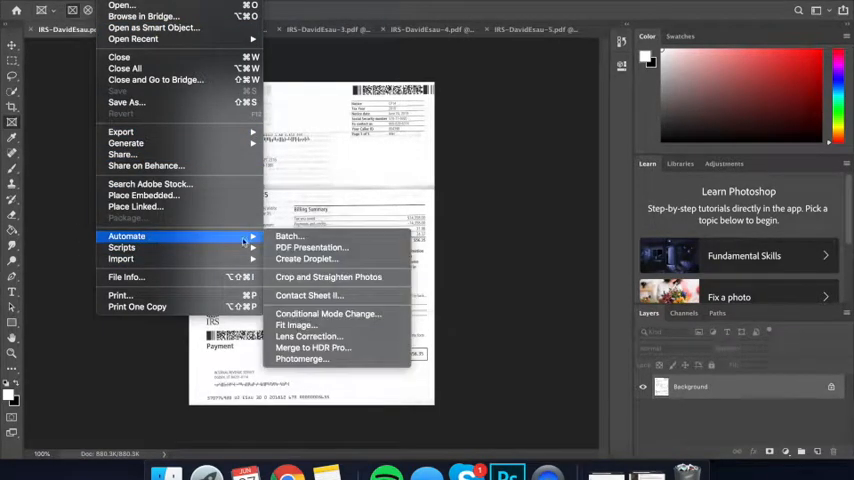
# Build a PDF Presentation from the five open IRS pages and proceed to saving.
pyautogui.click(311, 247)
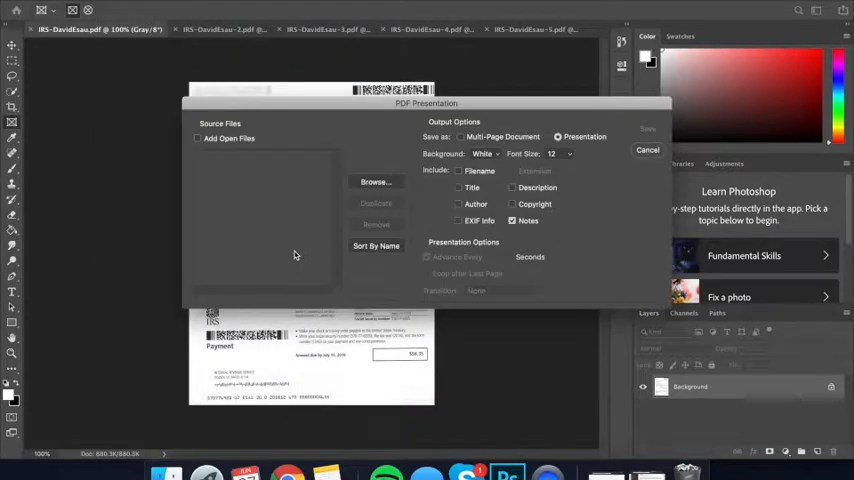
pyautogui.click(198, 138)
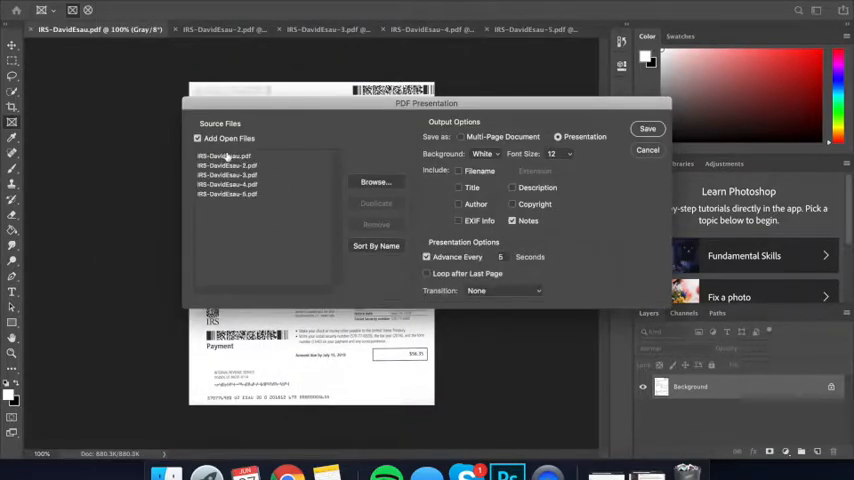
pyautogui.click(225, 156)
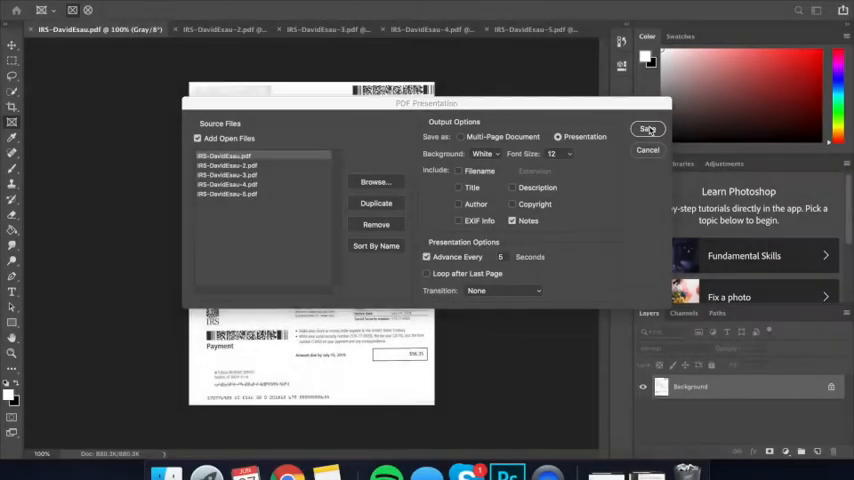
pyautogui.click(647, 129)
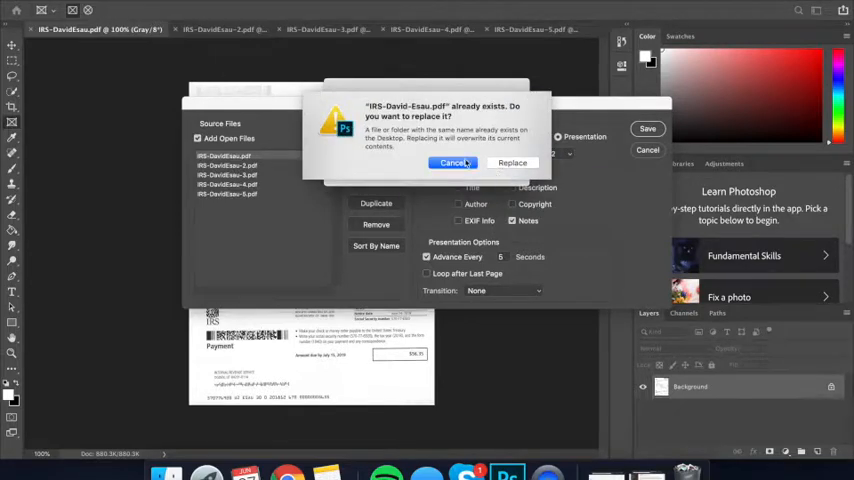
pyautogui.click(453, 163)
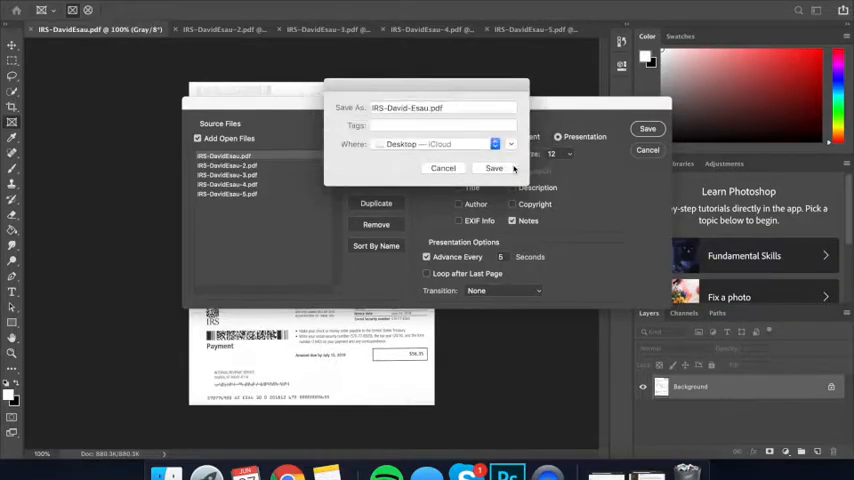
pyautogui.click(493, 168)
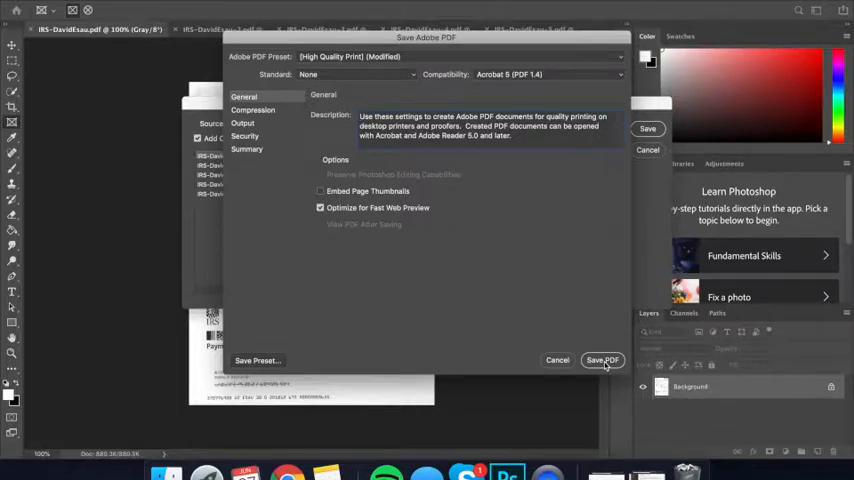
pyautogui.click(603, 360)
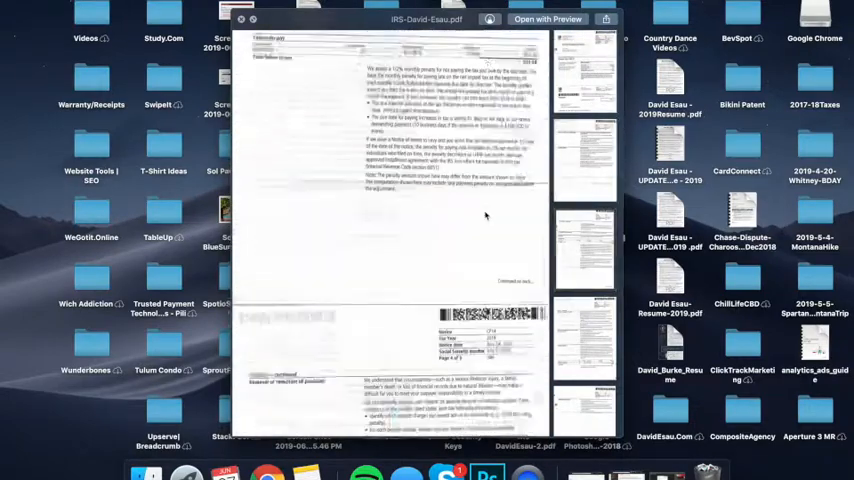
pyautogui.scroll(-3)
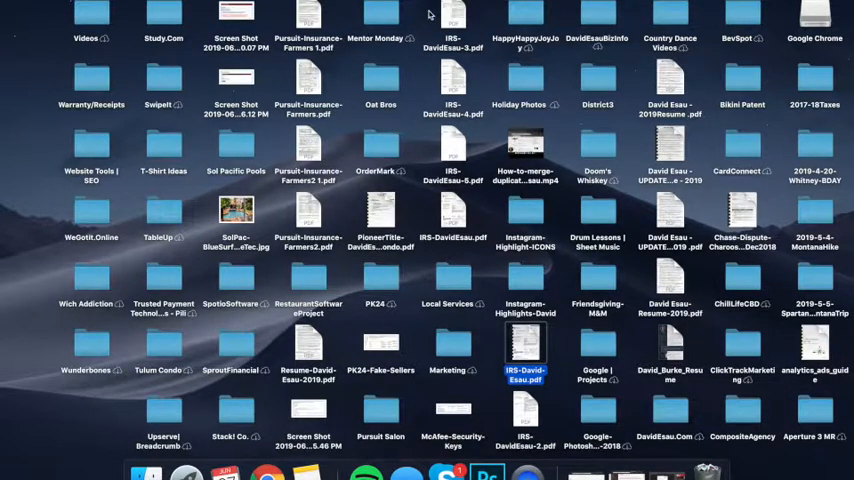
pyautogui.moveTo(575, 405)
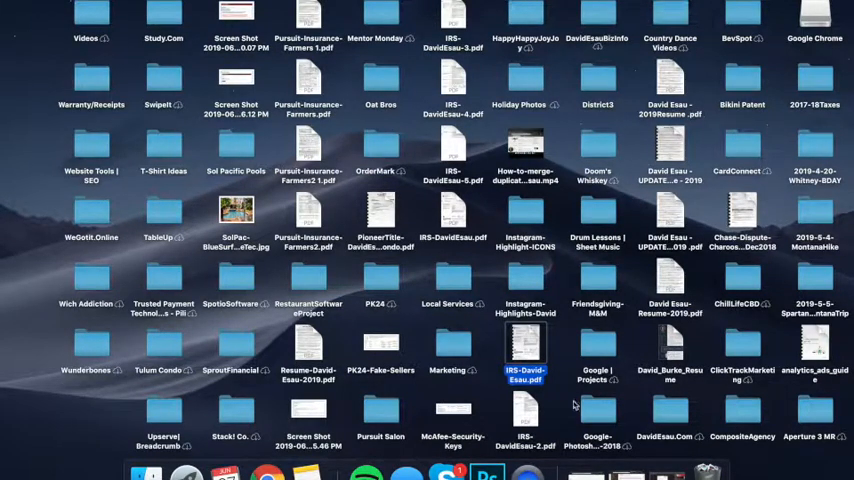